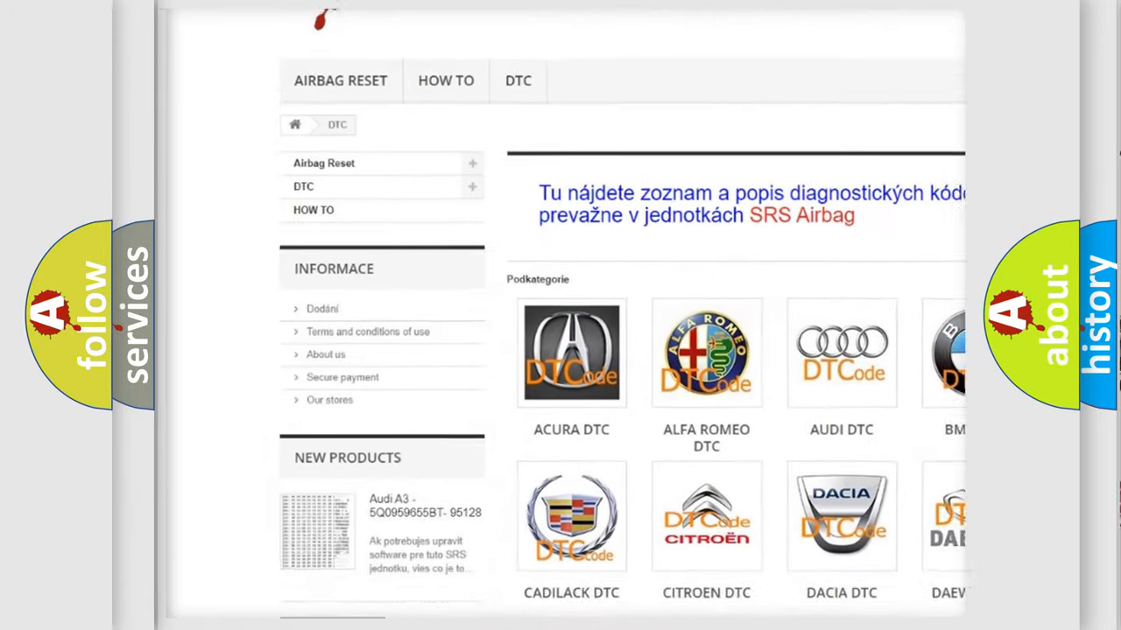
scroll(down, 3)
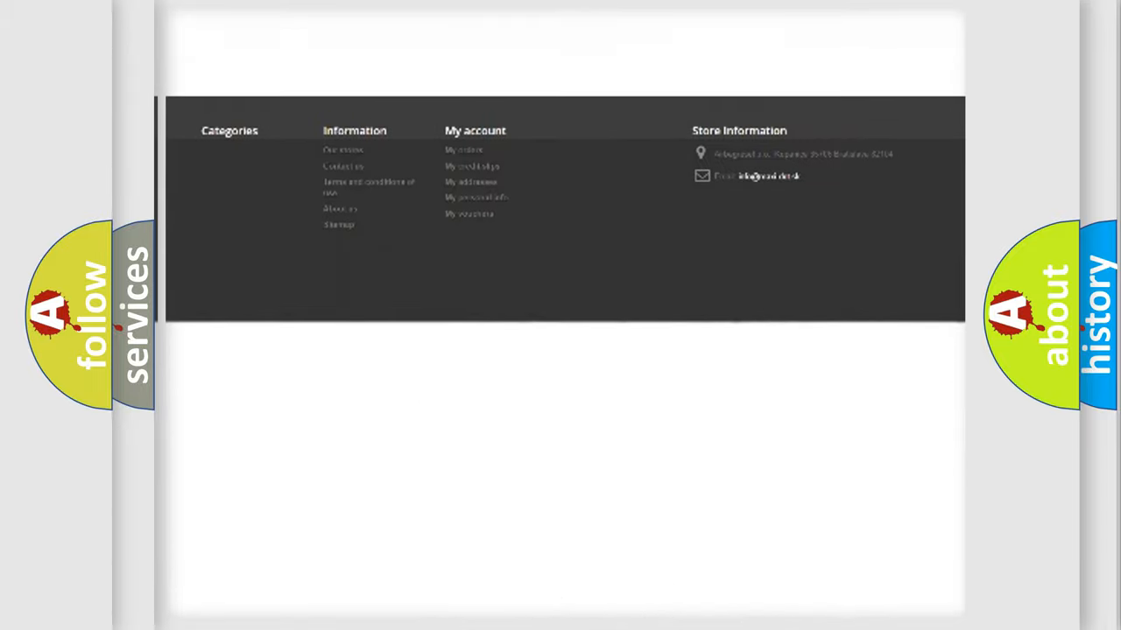
scroll(up, 3)
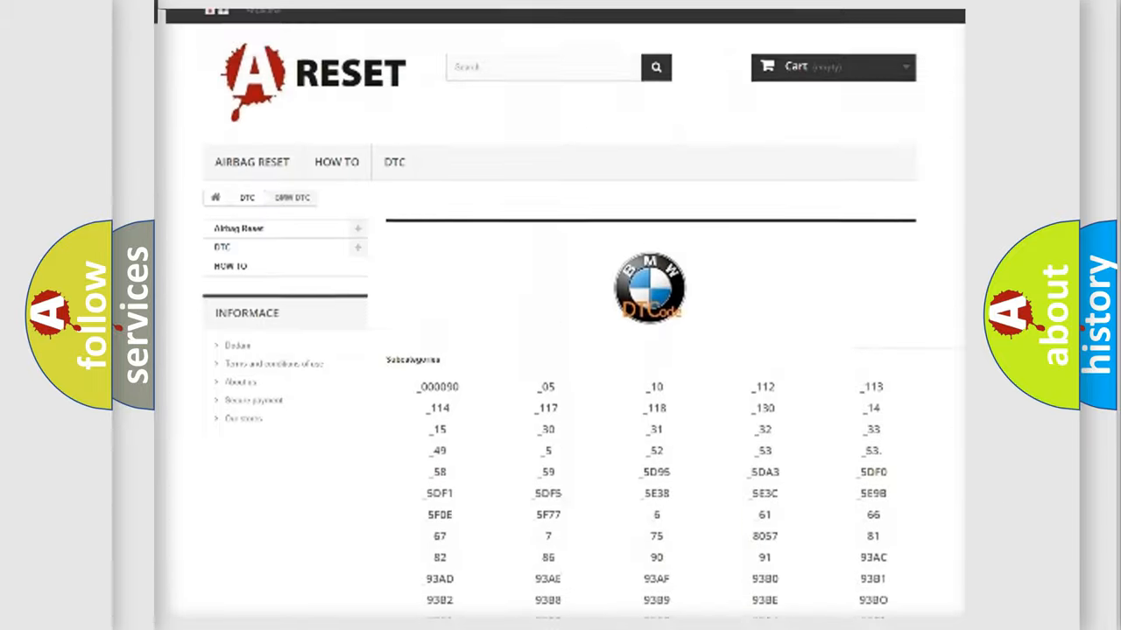